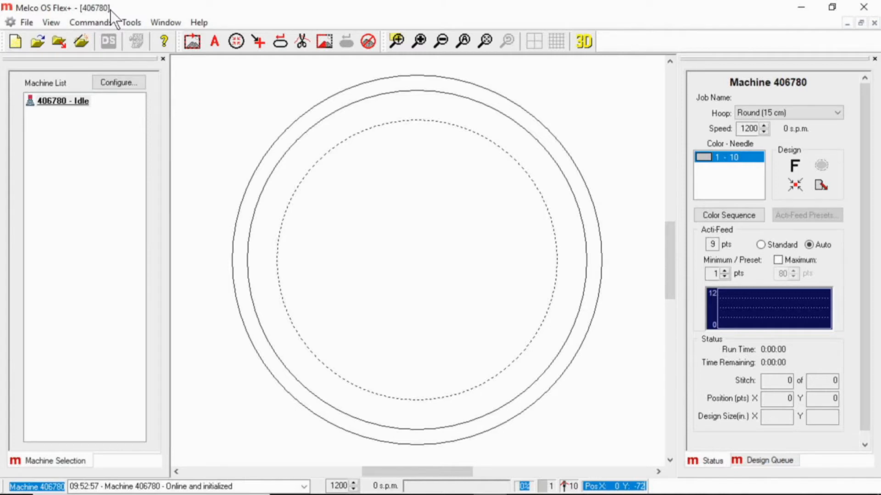
mouse_move(35, 27)
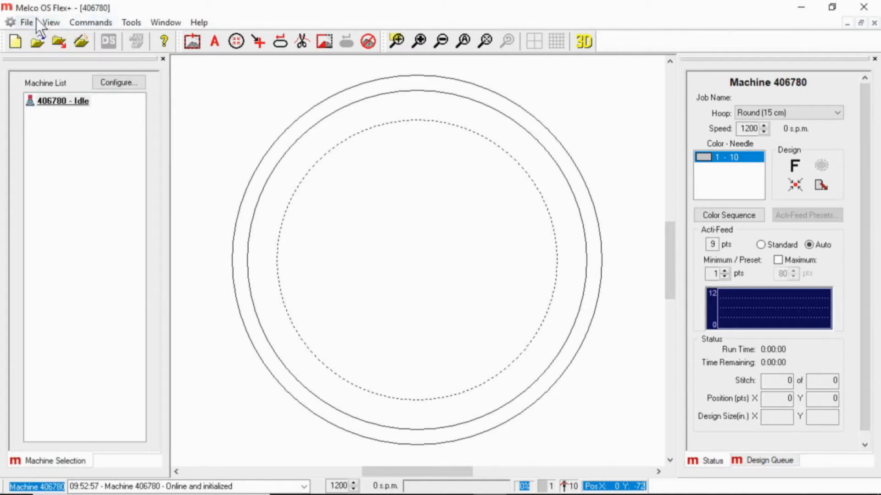
Show the File menu commands for creating, opening, loading and printing designs.
click(30, 23)
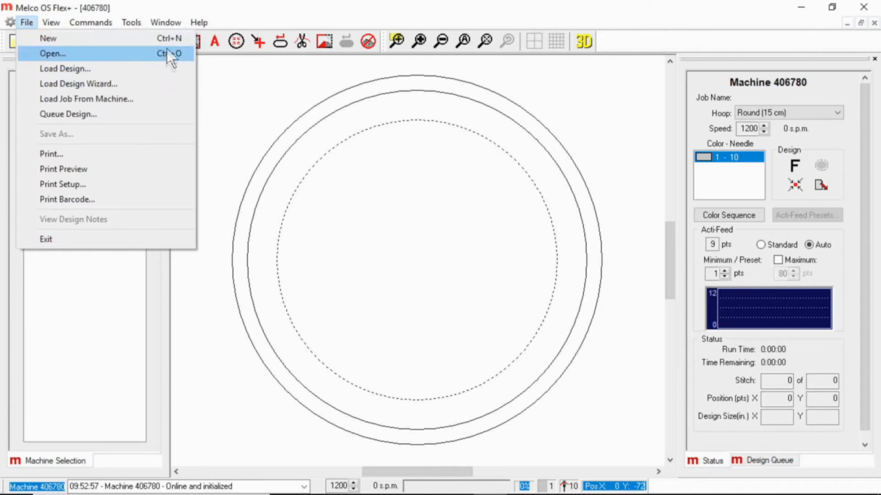
mouse_move(172, 58)
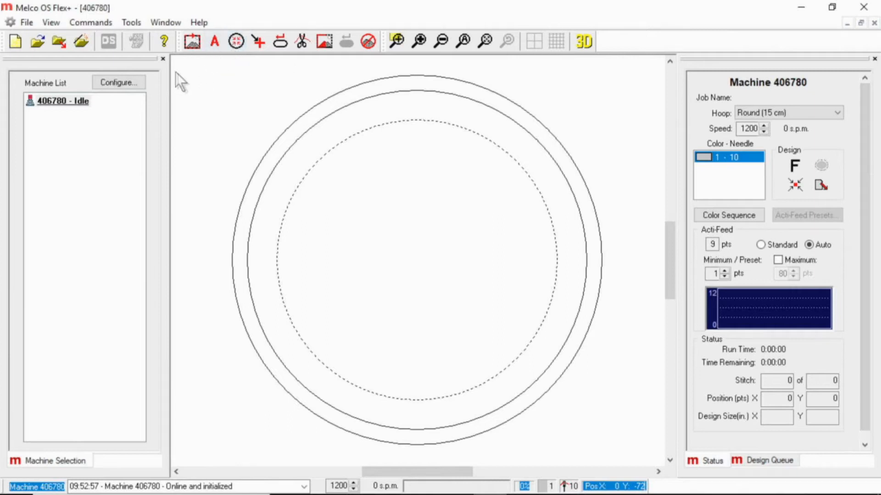
mouse_move(74, 289)
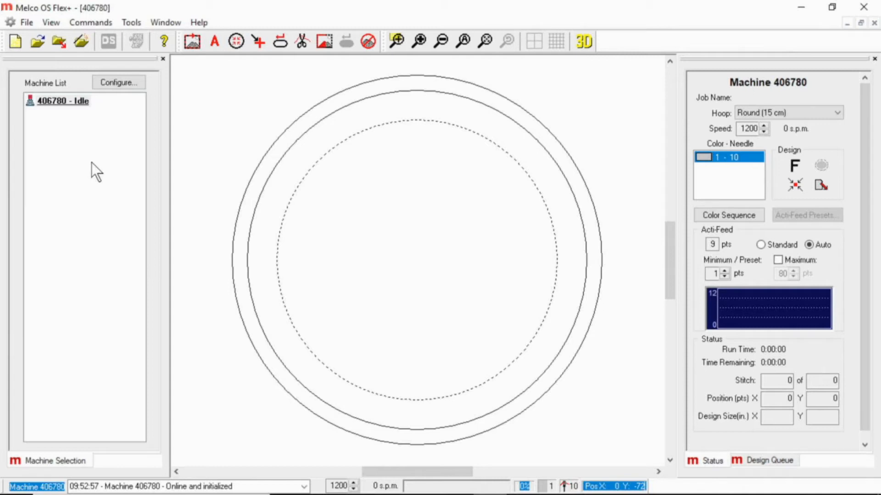
mouse_move(102, 164)
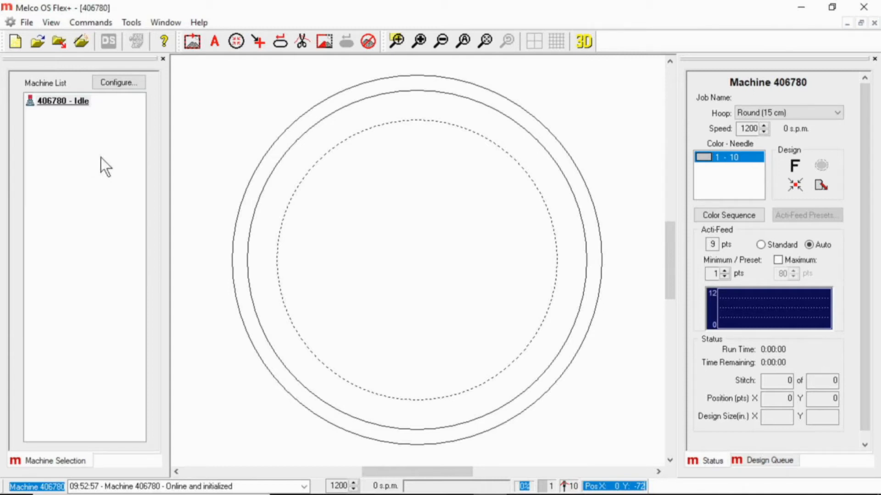
mouse_move(301, 94)
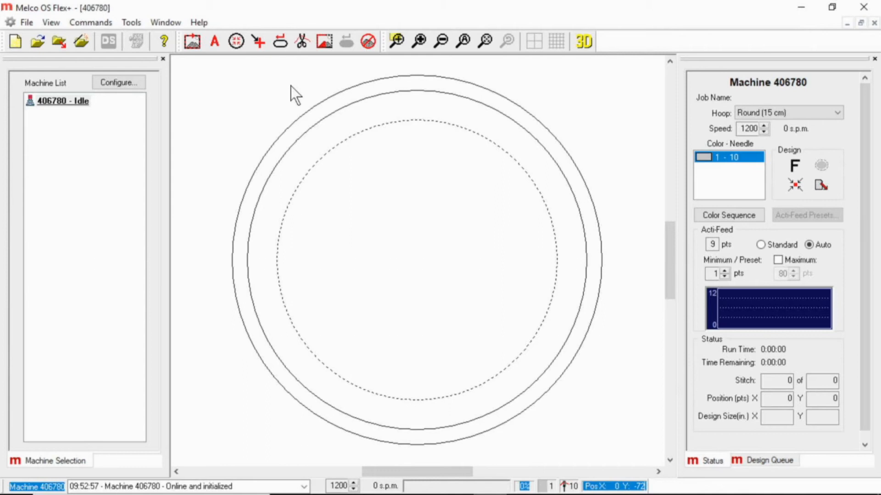
mouse_move(479, 121)
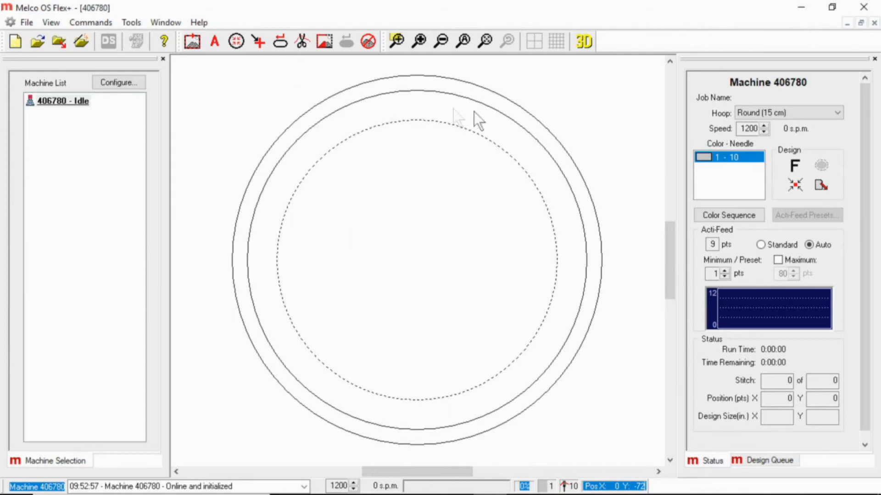
mouse_move(700, 73)
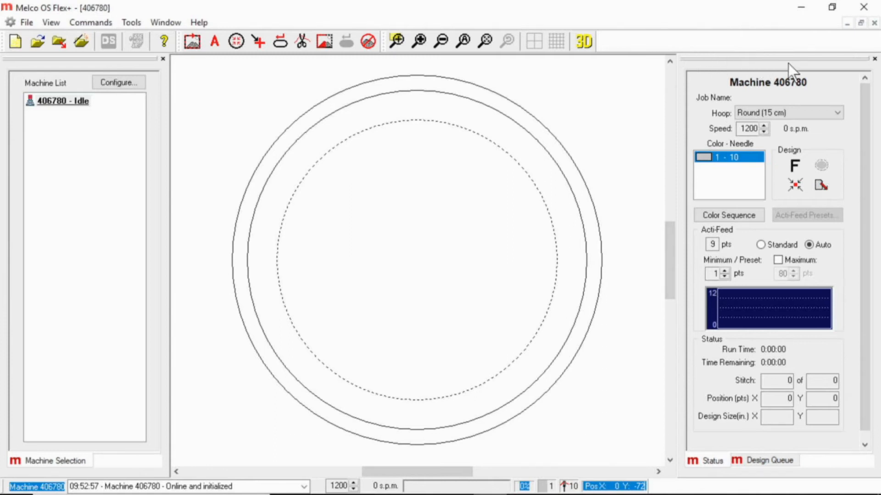
mouse_move(776, 101)
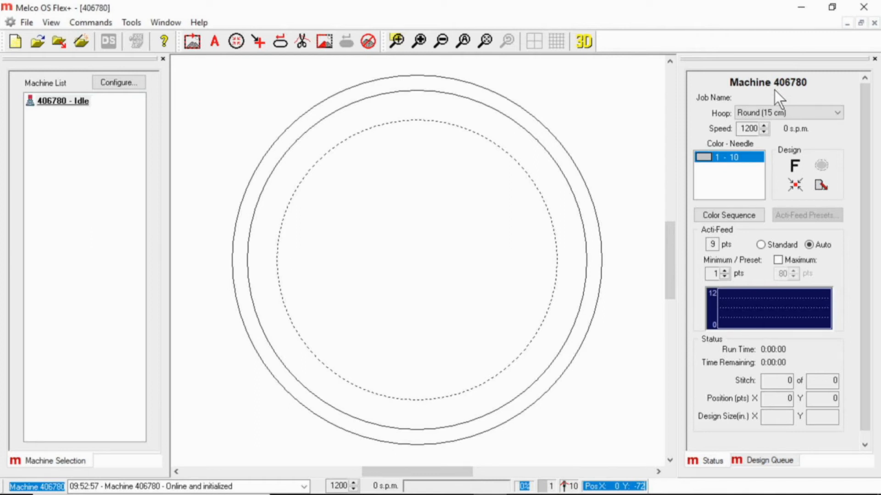
mouse_move(858, 117)
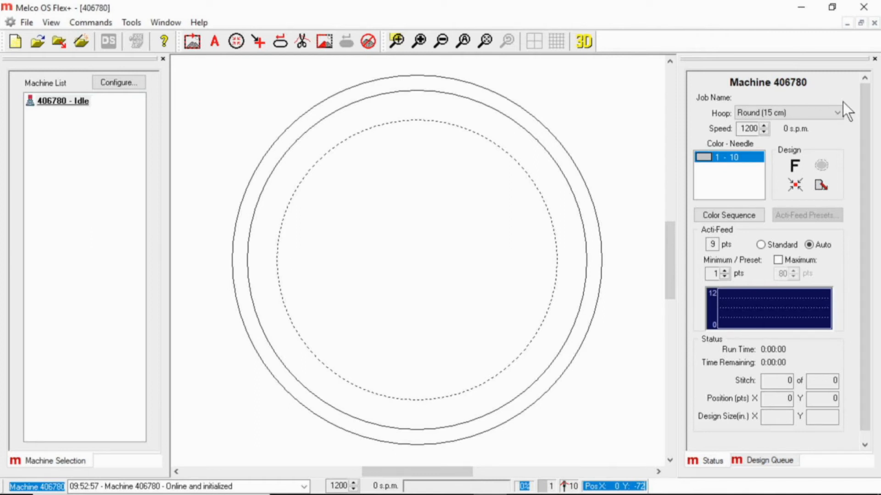
mouse_move(850, 99)
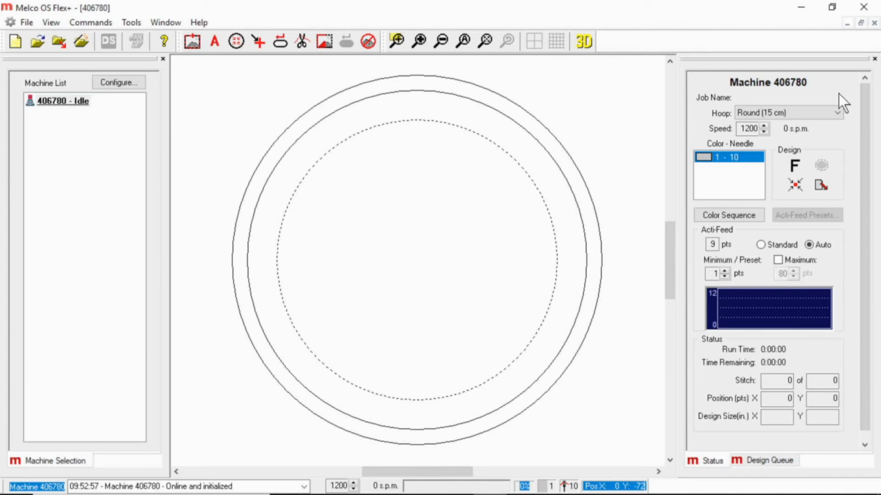
mouse_move(831, 285)
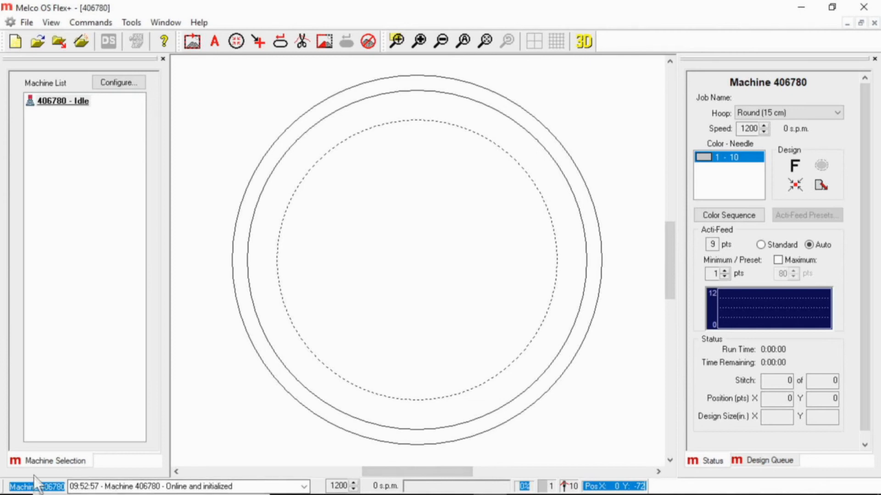
mouse_move(238, 479)
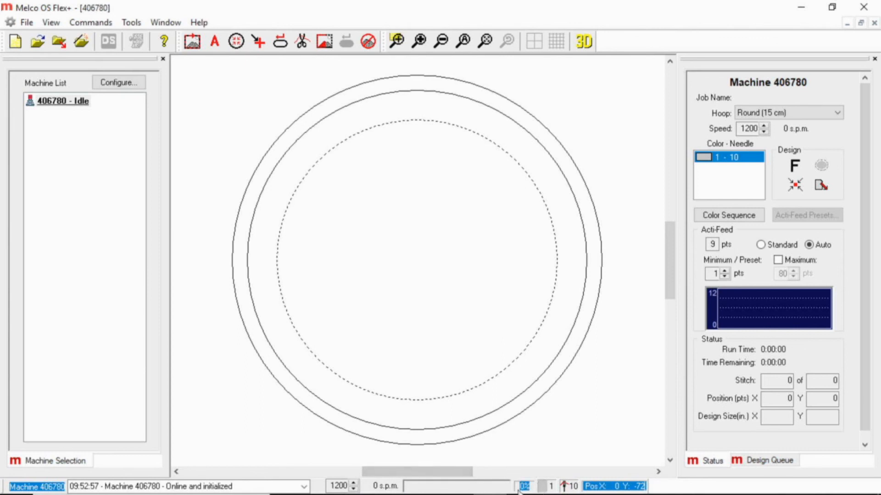
mouse_move(533, 494)
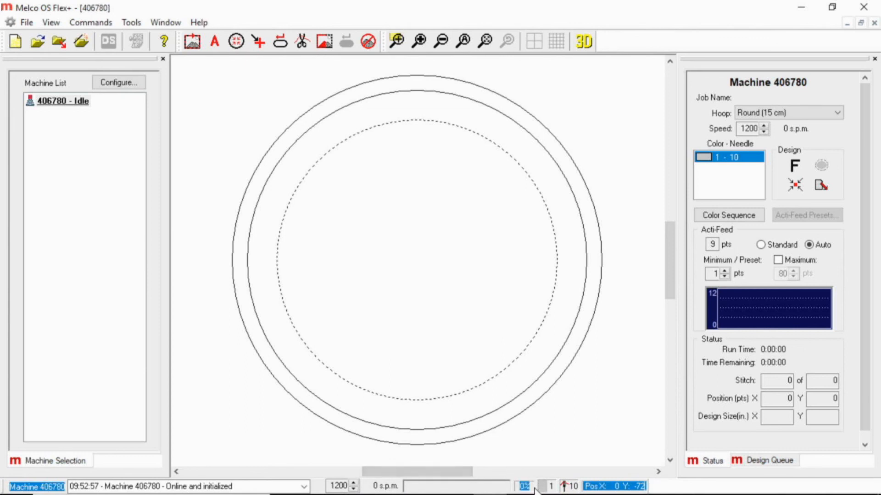
mouse_move(543, 482)
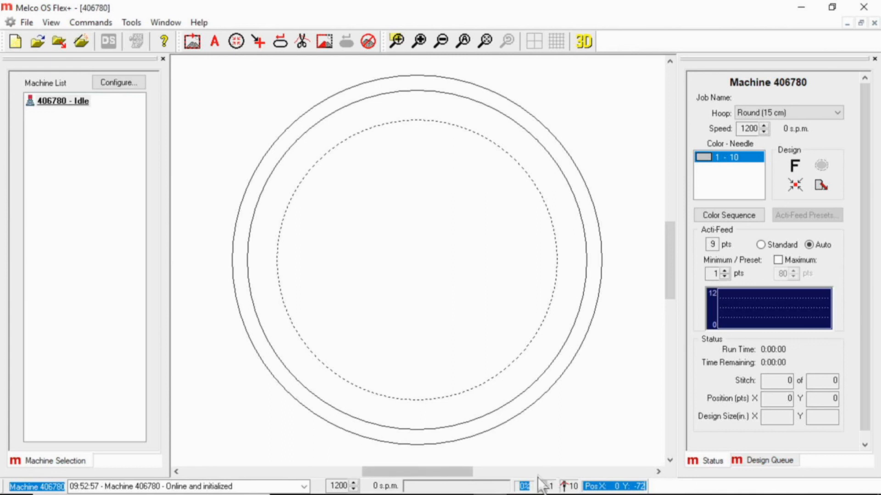